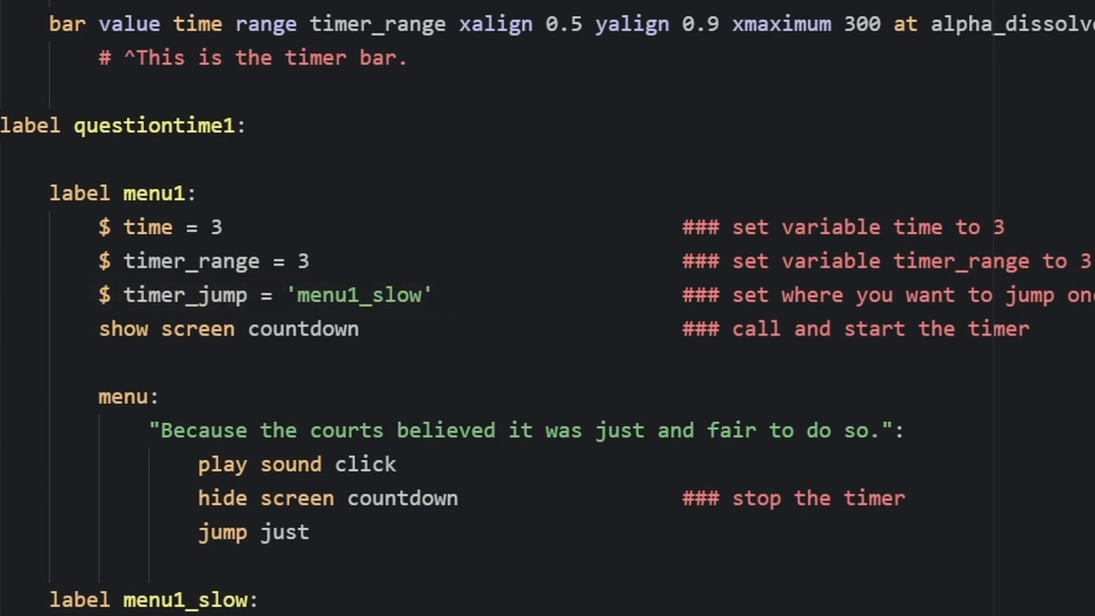
pyautogui.doubleClick(196, 328)
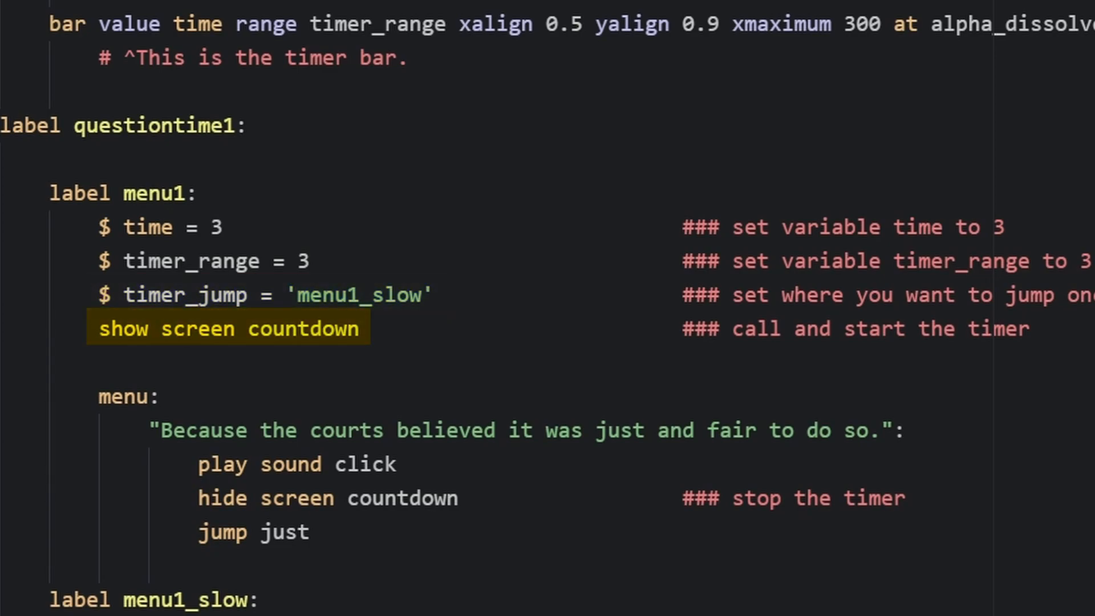